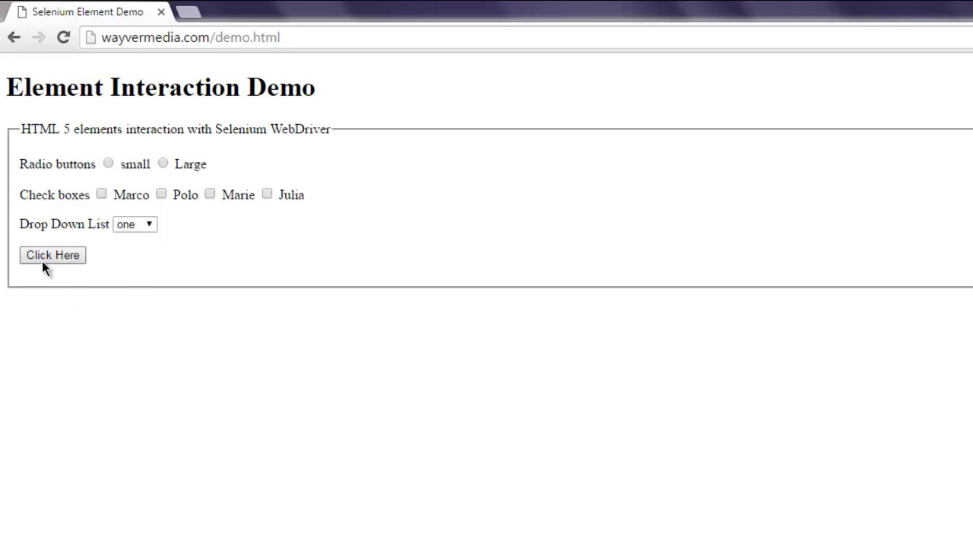
{"action": "mouse_move", "coordinate": [43, 281]}
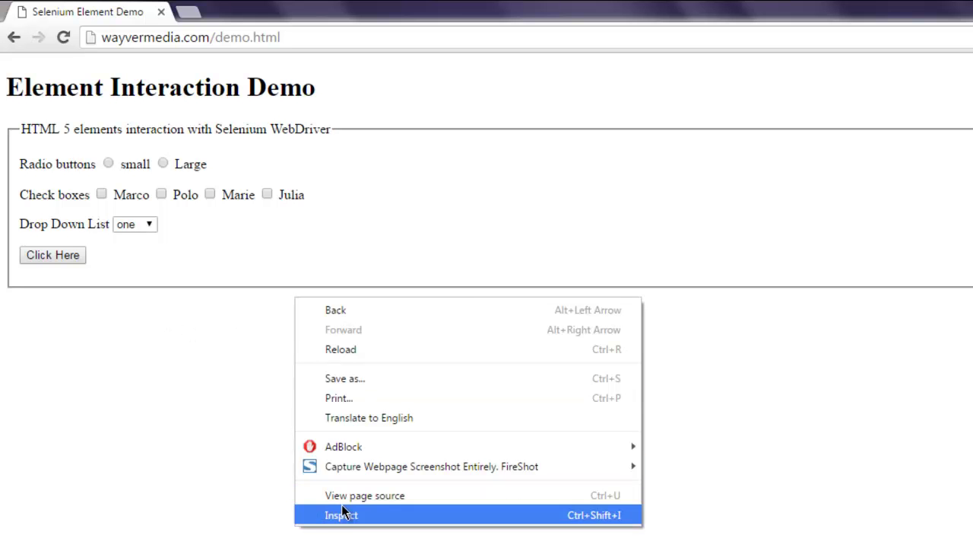
{"action": "mouse_move", "coordinate": [365, 495]}
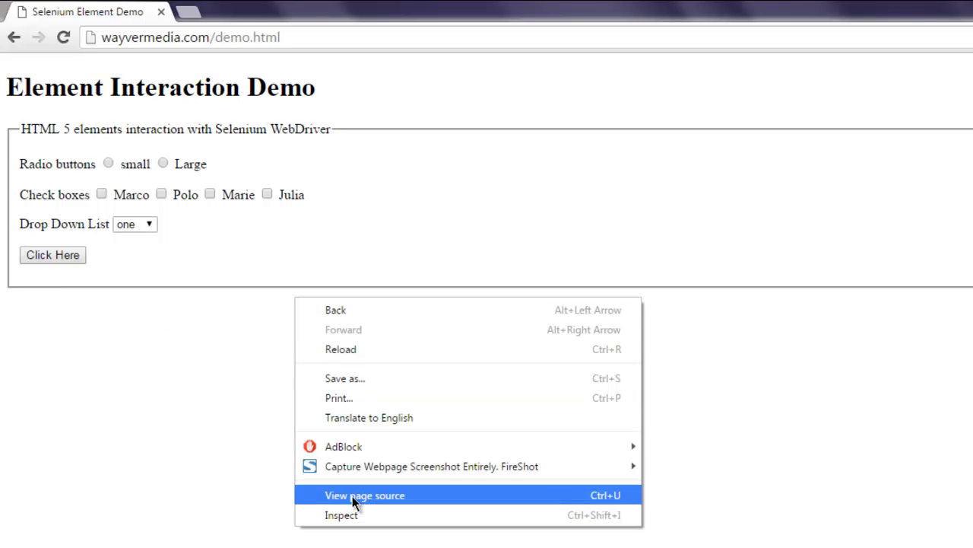
View the demo page's HTML source to inspect the button markup with id 'btn'
{"action": "left_click", "coordinate": [365, 495]}
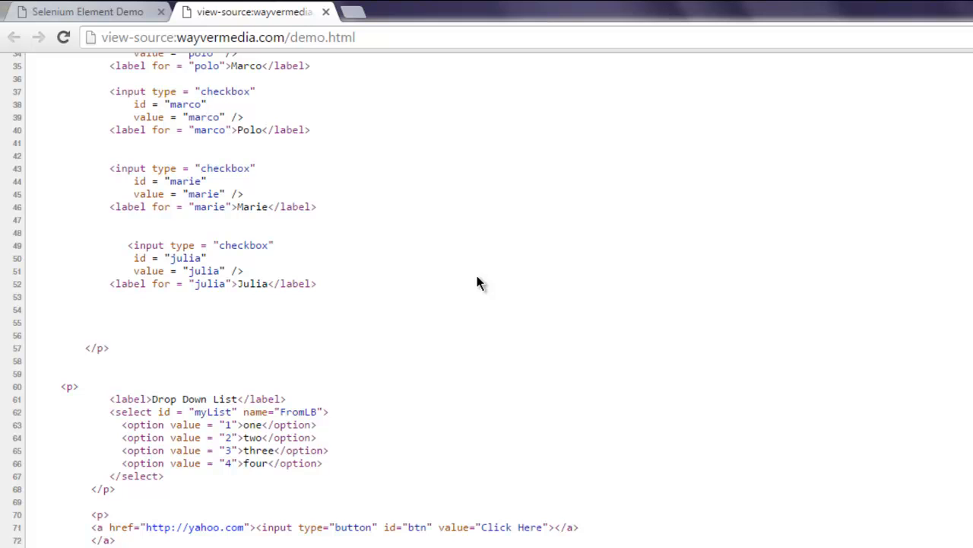
{"action": "mouse_move", "coordinate": [374, 542]}
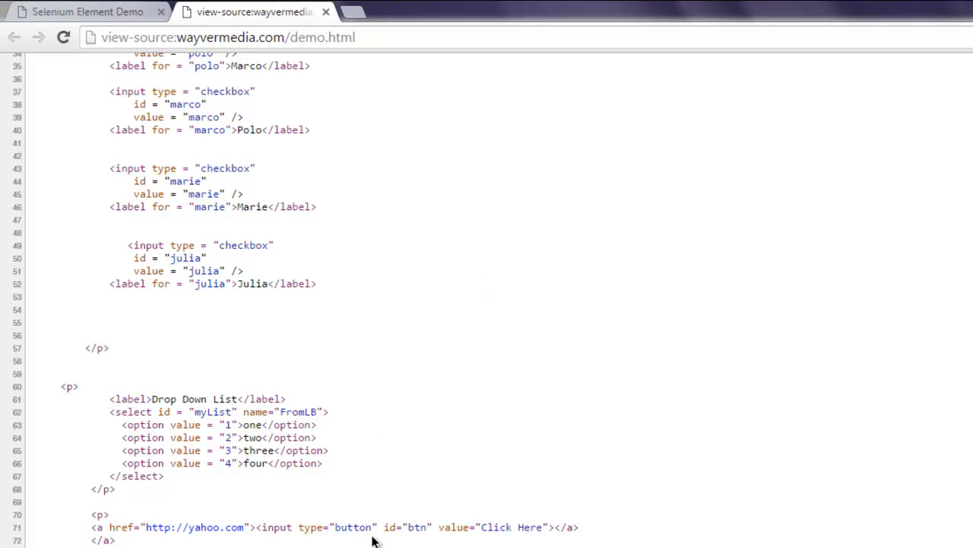
{"action": "mouse_move", "coordinate": [426, 527]}
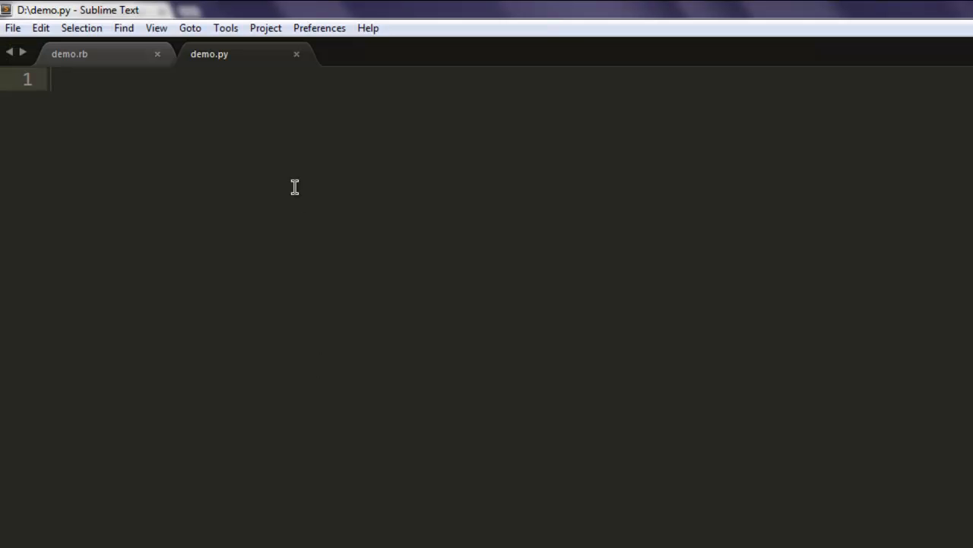
Write 'from selenium import webdriver' and 'driver = webdriver.Chrome()' in demo.py
{"action": "type", "text": "from seleni"}
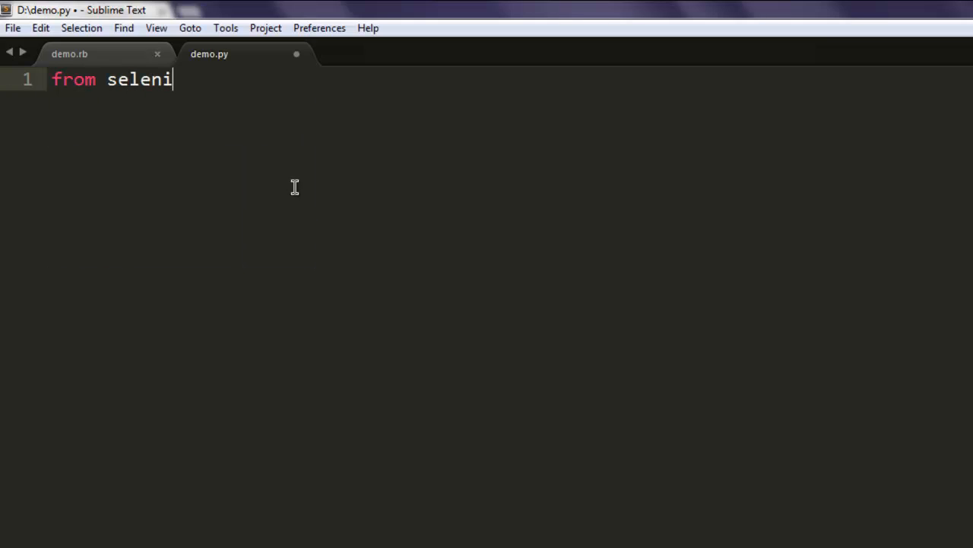
{"action": "type", "text": "um import"}
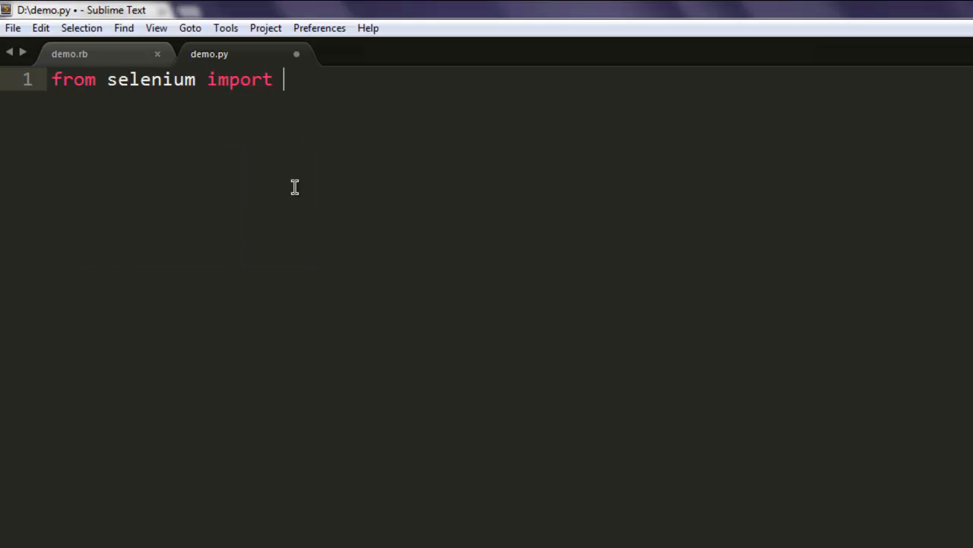
{"action": "type", "text": "webdriver"}
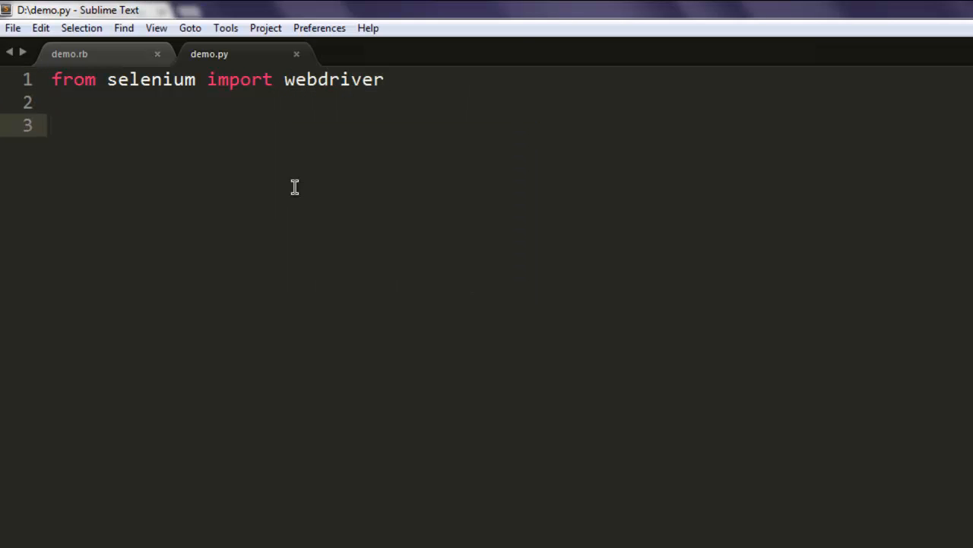
{"action": "type", "text": "driver ="}
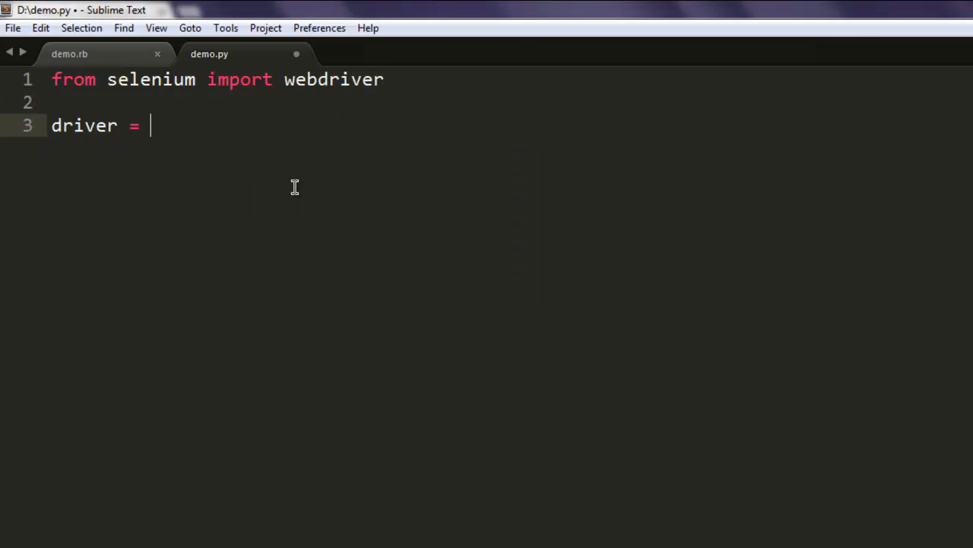
{"action": "type", "text": "webdriver."}
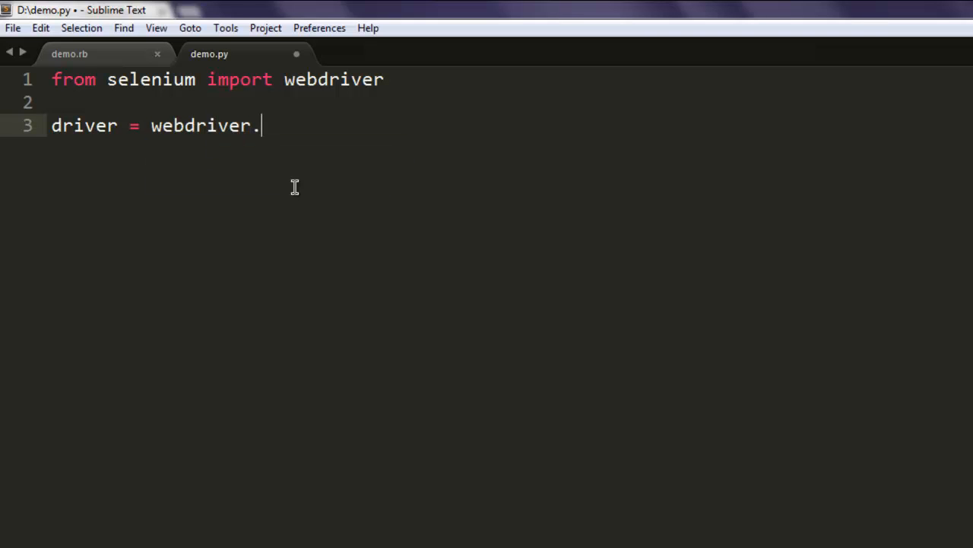
{"action": "type", "text": "Chrome()"}
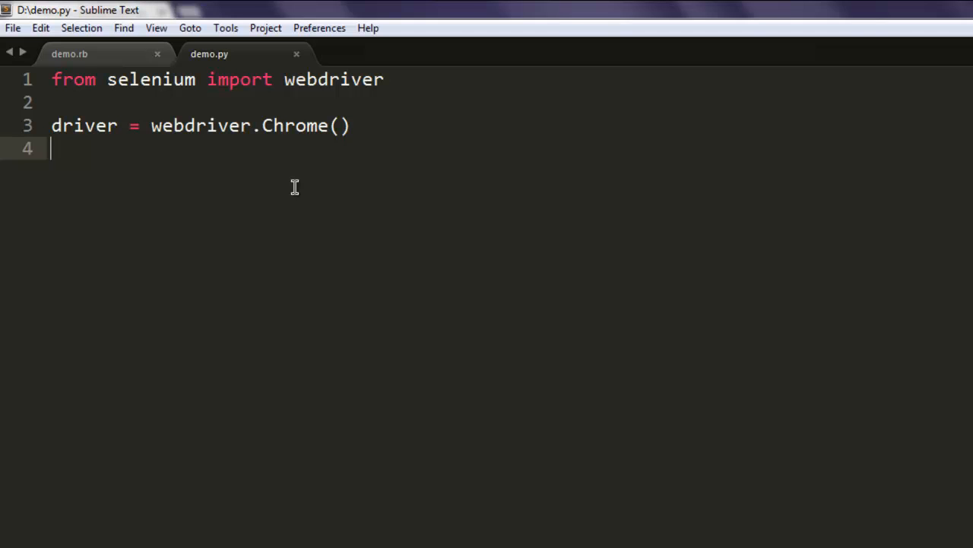
{"action": "type", "text": "driver."}
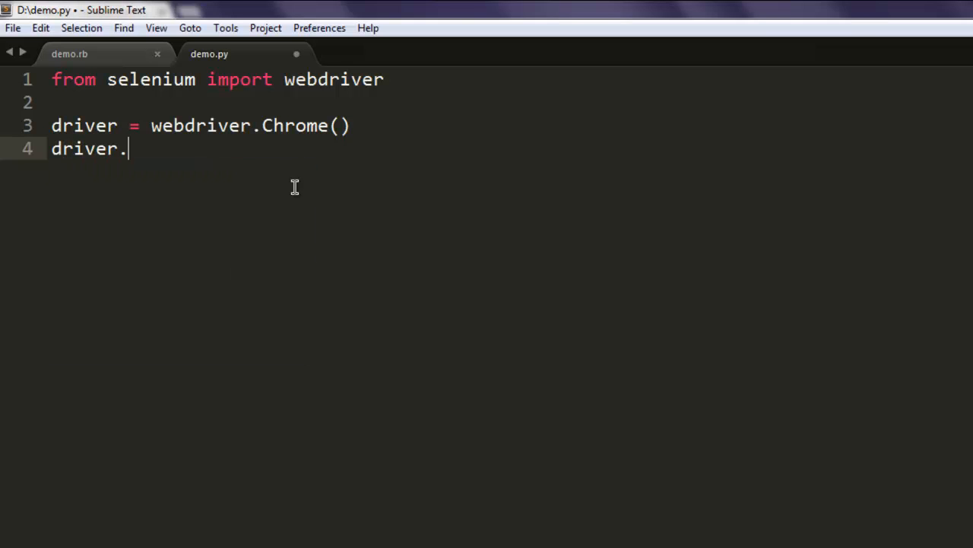
{"action": "type", "text": "get(url)"}
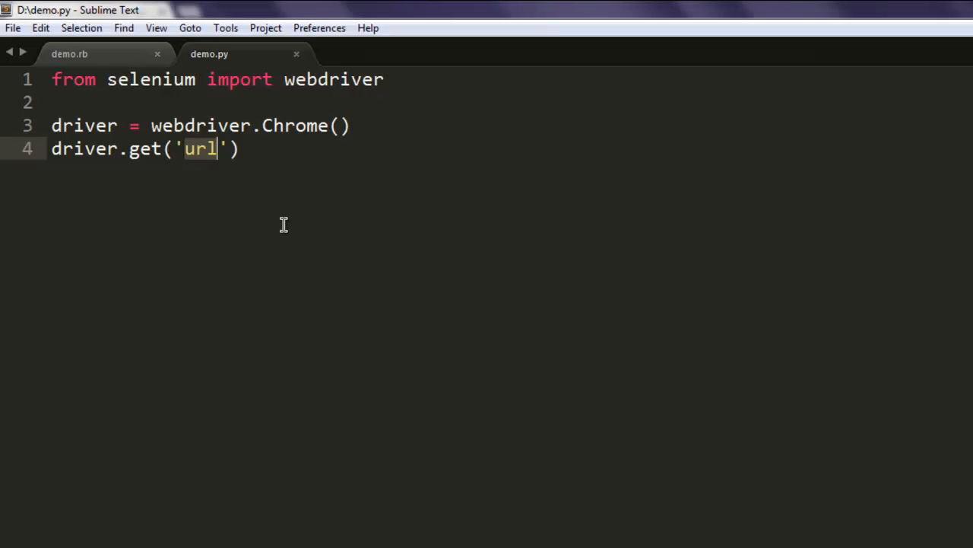
{"action": "type", "text": "http://wayvermedia.com/demo.html"}
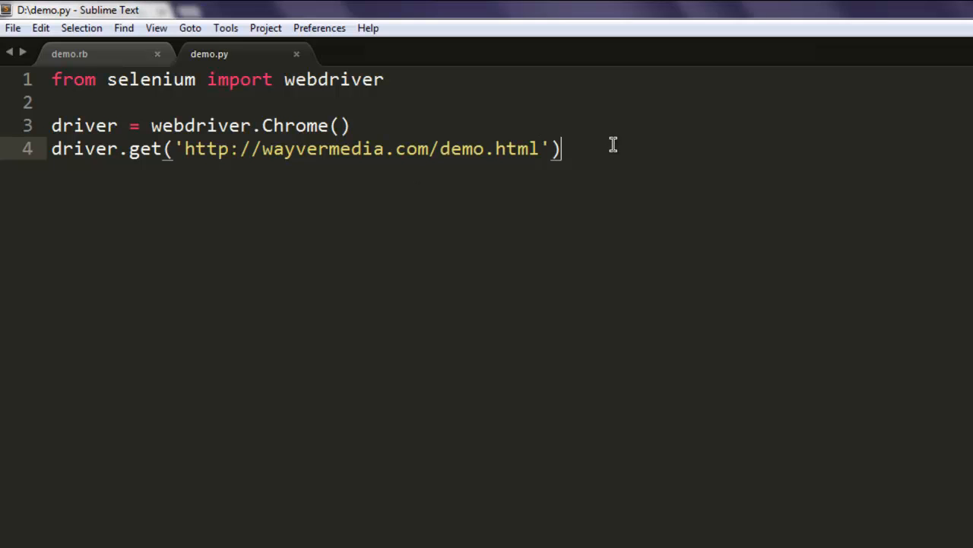
{"action": "key", "text": "Enter"}
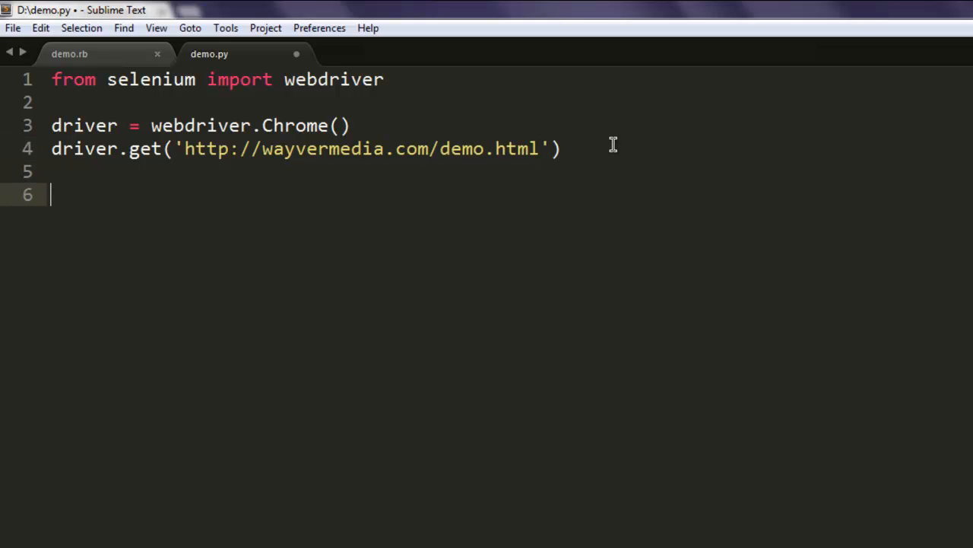
Write element = driver.find_element_by_id('btn') to locate the button
{"action": "type", "text": "element"}
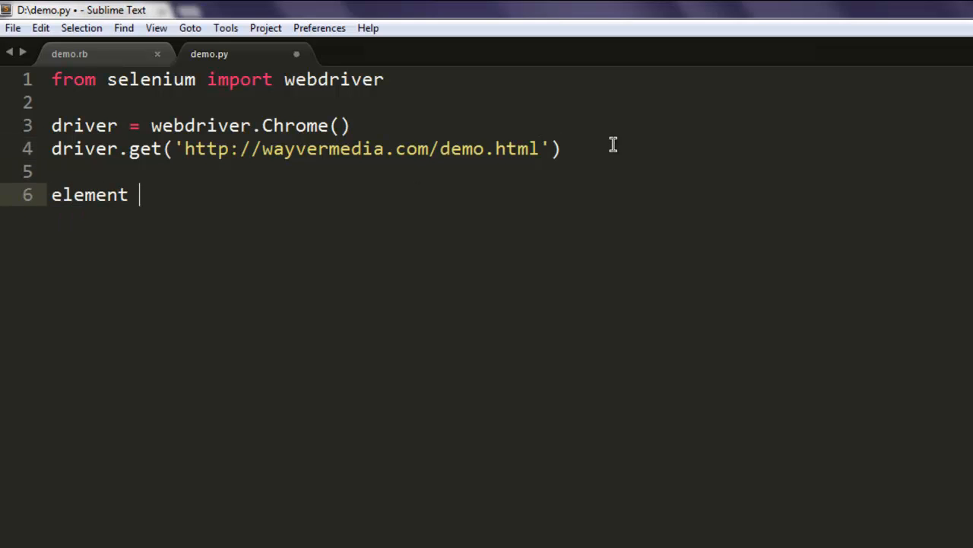
{"action": "type", "text": "= driver"}
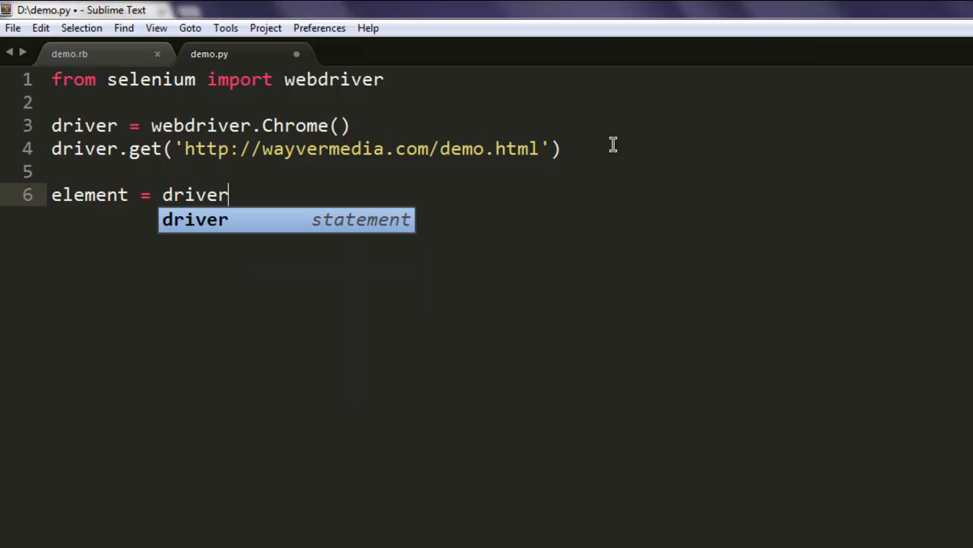
{"action": "type", "text": ".find_element_by_id"}
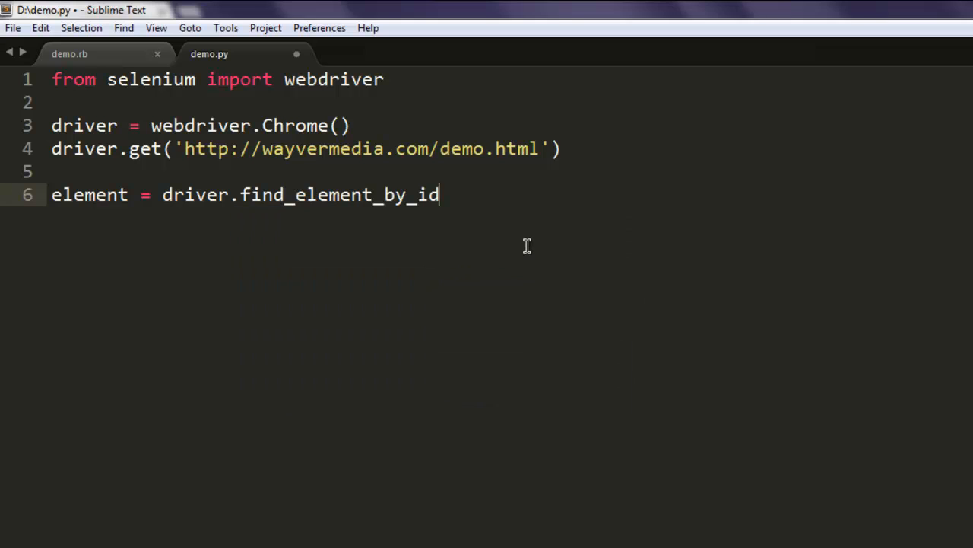
{"action": "type", "text": "(id_)"}
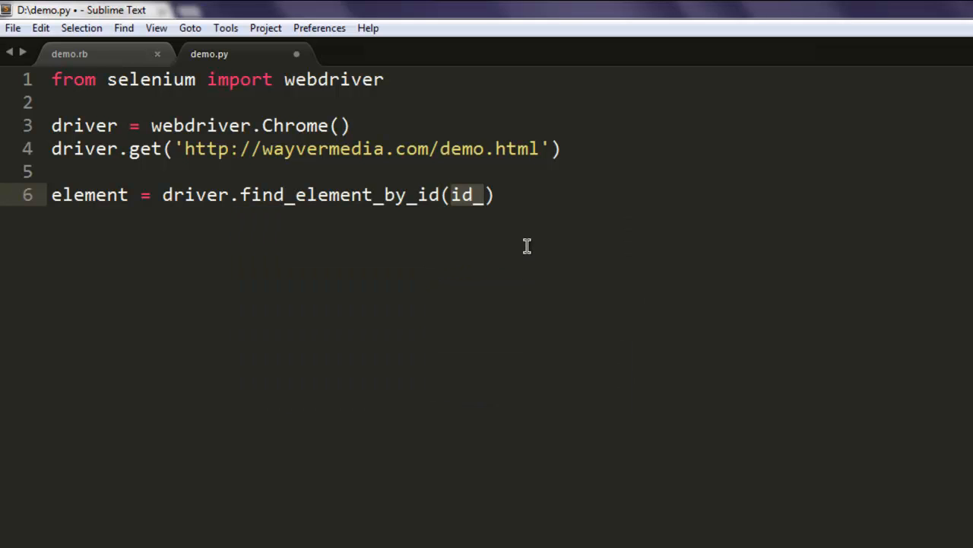
{"action": "type", "text": "'btn'"}
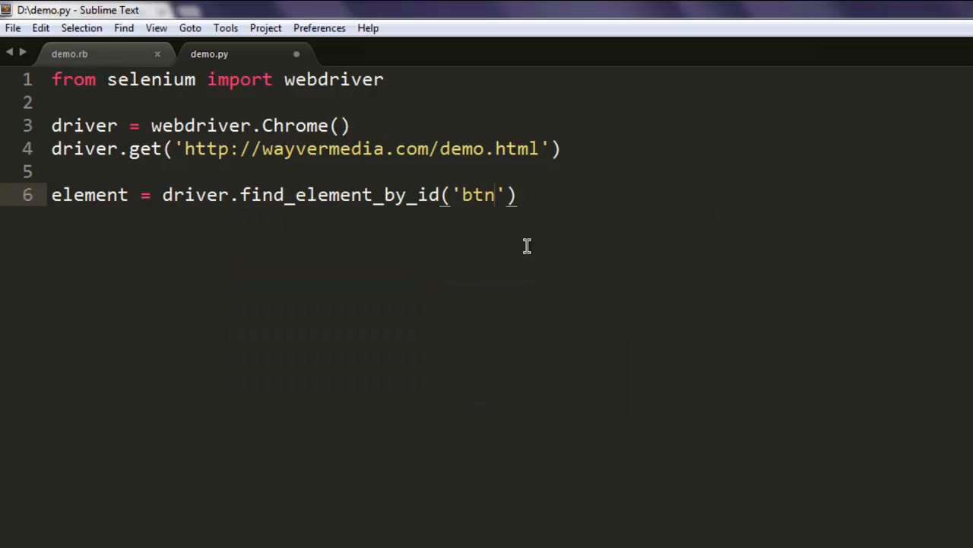
{"action": "key", "text": "Return"}
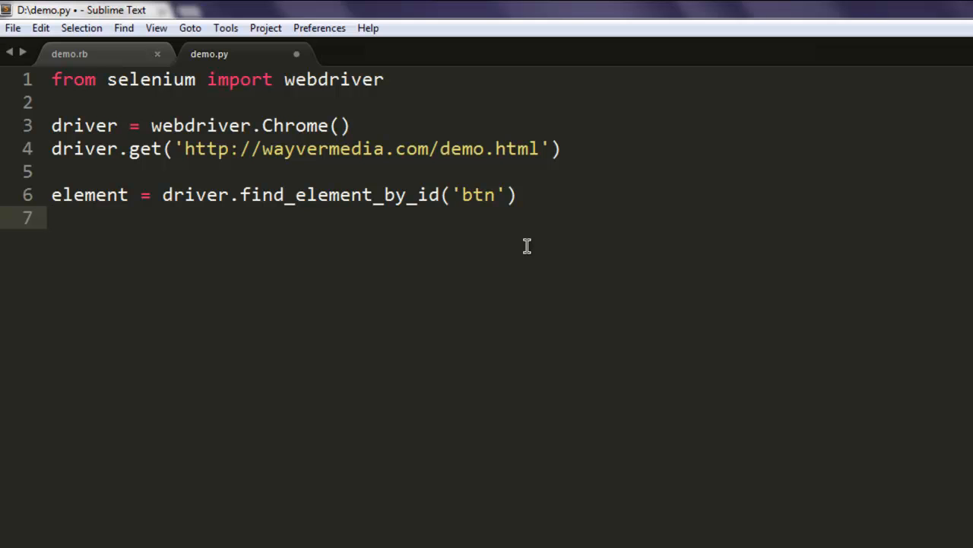
Add print(element.is_displayed()) and save demo.py
{"action": "type", "text": "print(value)"}
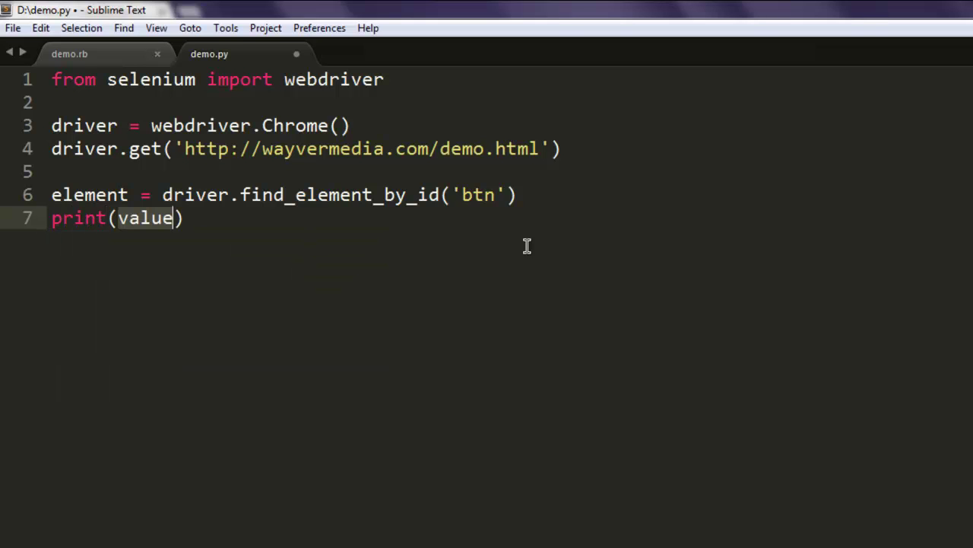
{"action": "type", "text": "element."}
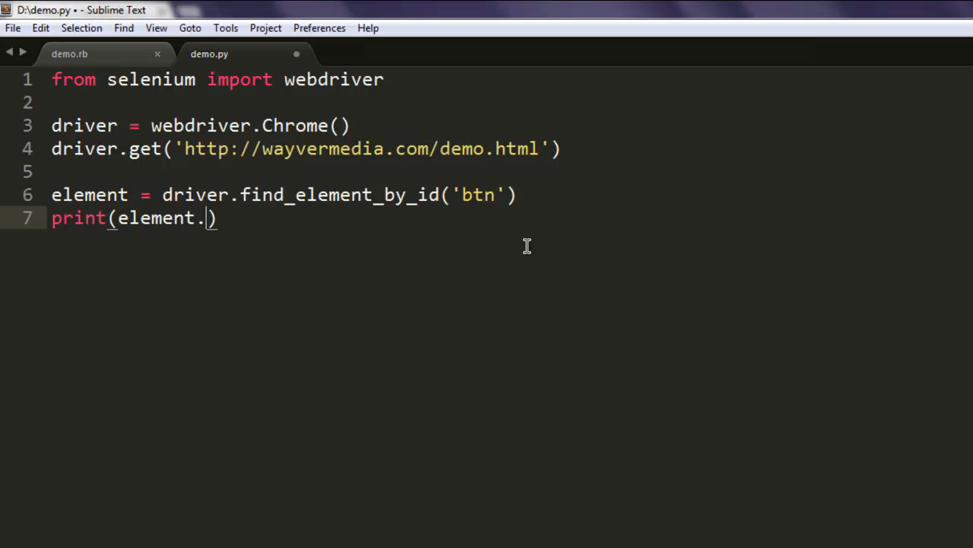
{"action": "type", "text": "is_displayed"}
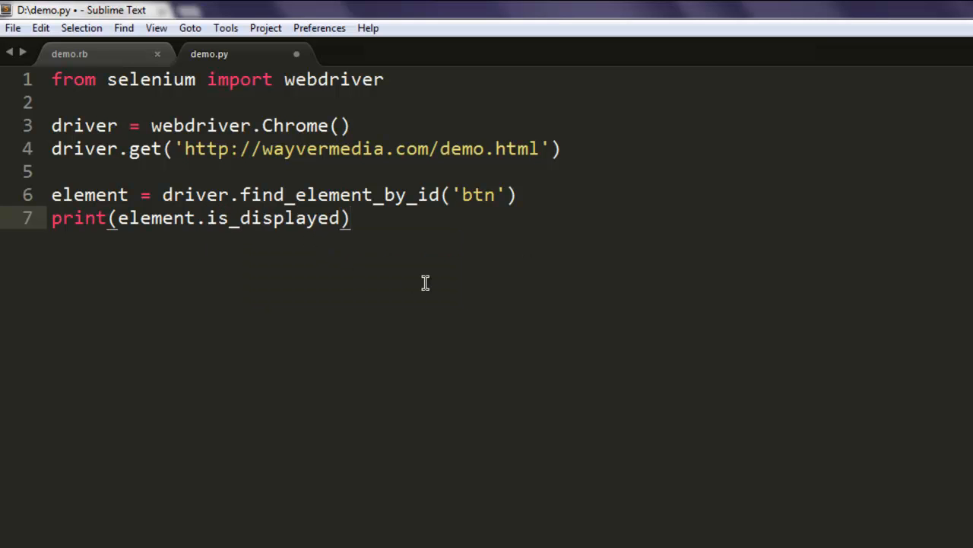
{"action": "type", "text": "()"}
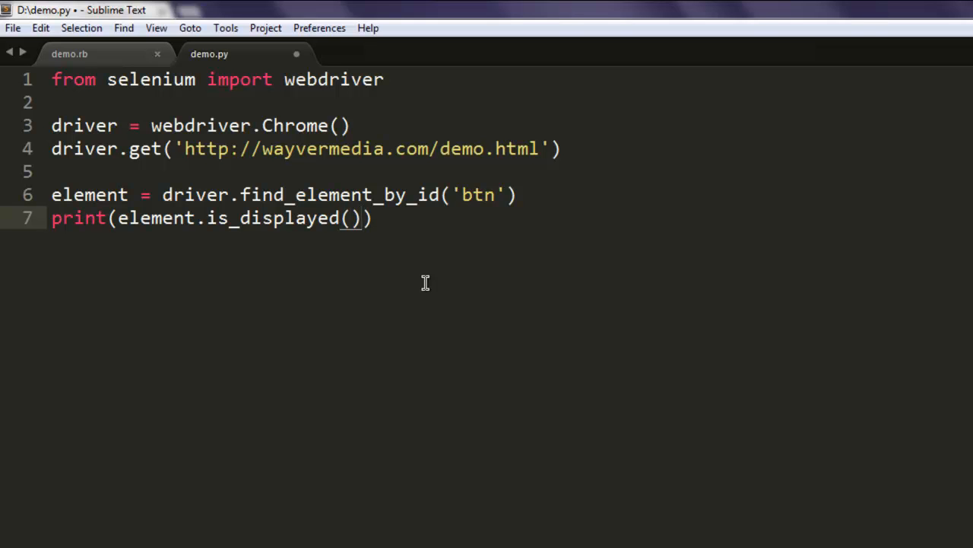
{"action": "key", "text": "ctrl+s"}
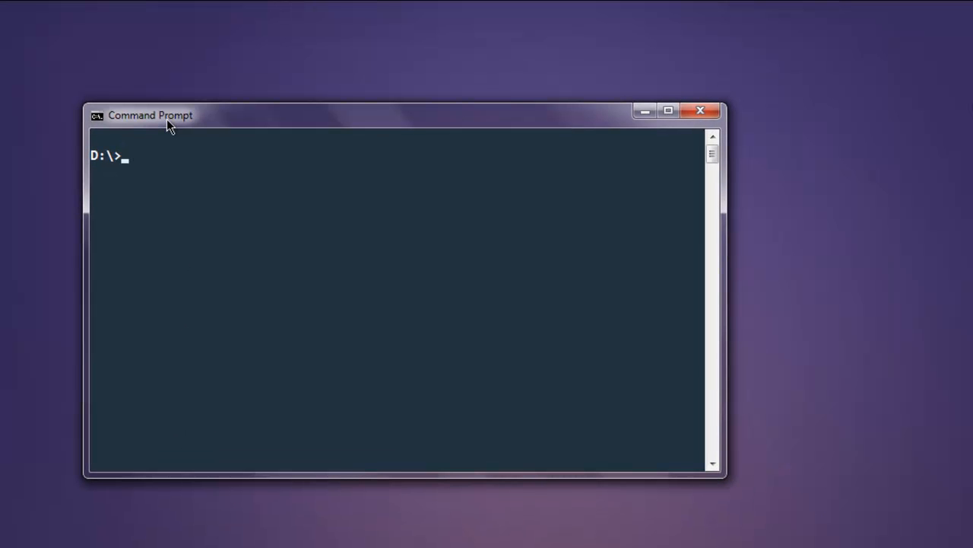
Run 'python demo.py' from the Command Prompt so it prints True
{"action": "type", "text": "python dem"}
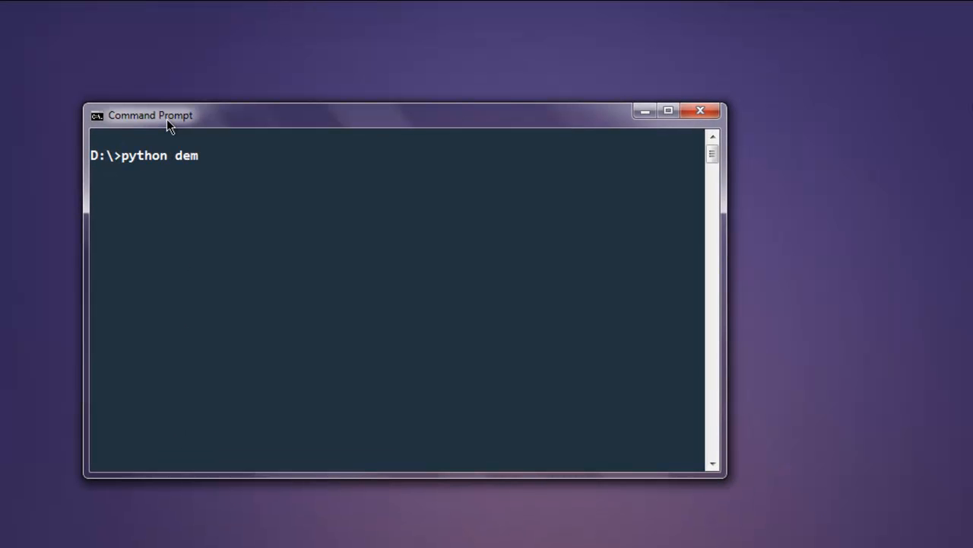
{"action": "type", "text": "o.py"}
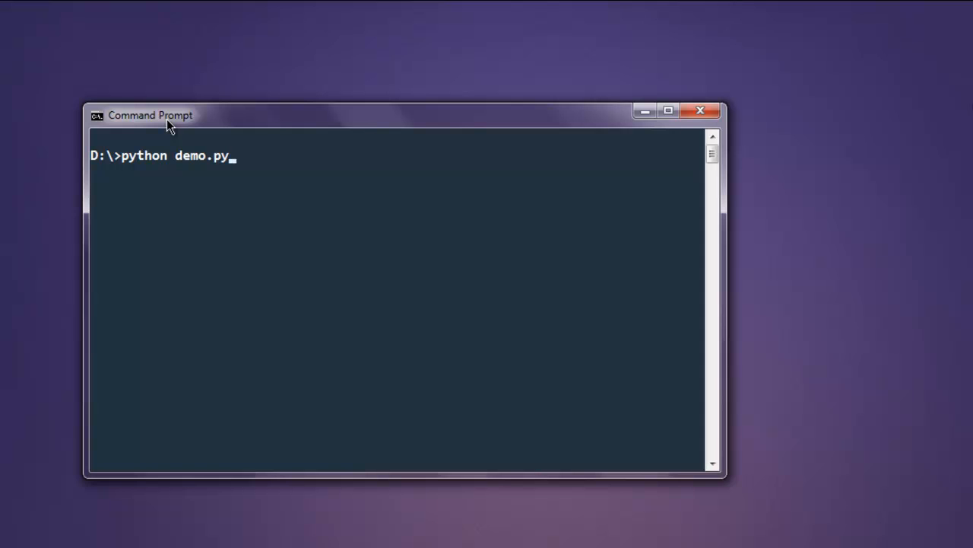
{"action": "key", "text": "Return"}
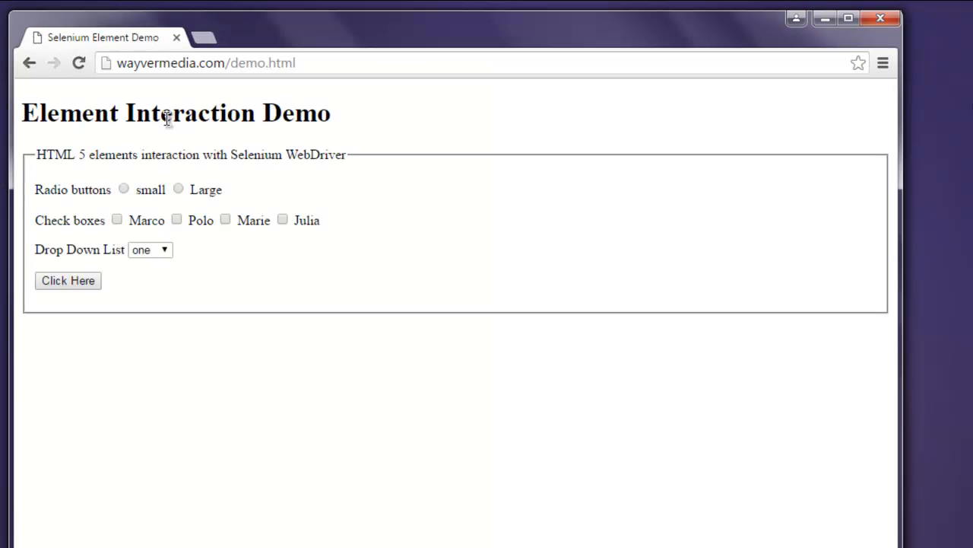
{"action": "mouse_move", "coordinate": [191, 121]}
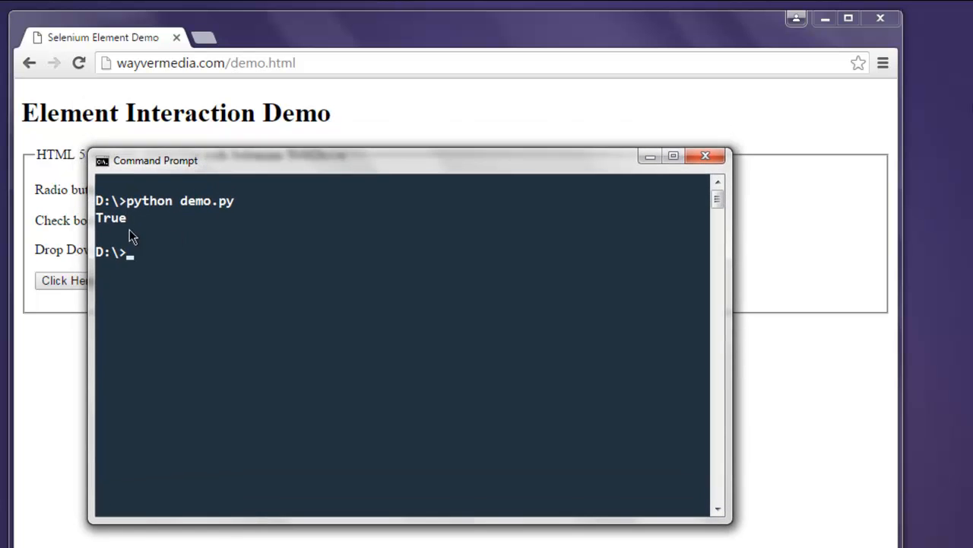
{"action": "mouse_move", "coordinate": [124, 247]}
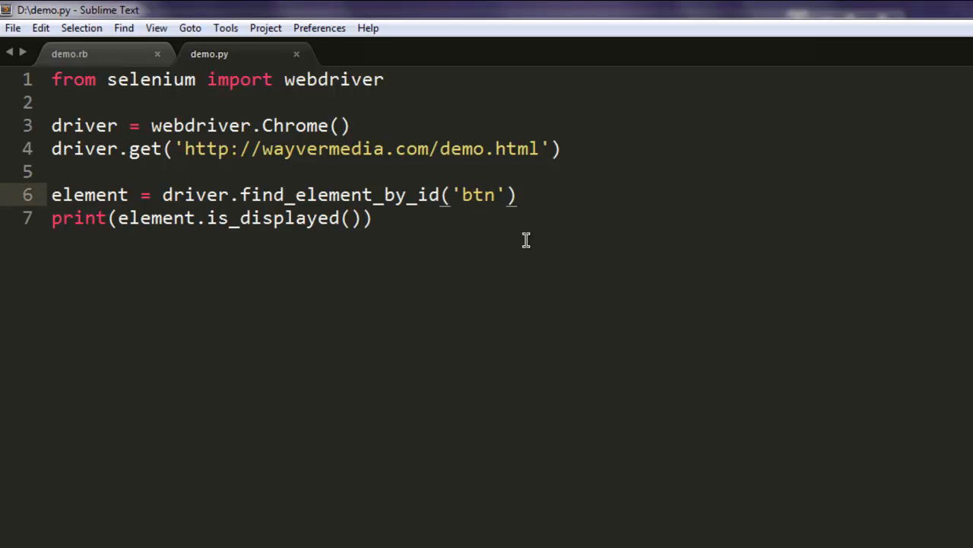
Change the looked-up id to 'btn2' and close the browser window the script opened
{"action": "type", "text": "2"}
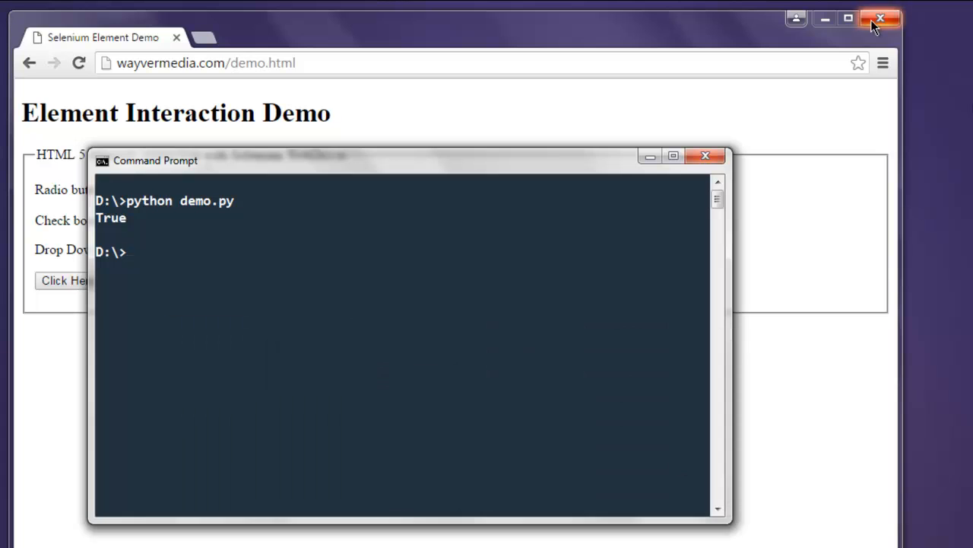
{"action": "left_click", "coordinate": [880, 19]}
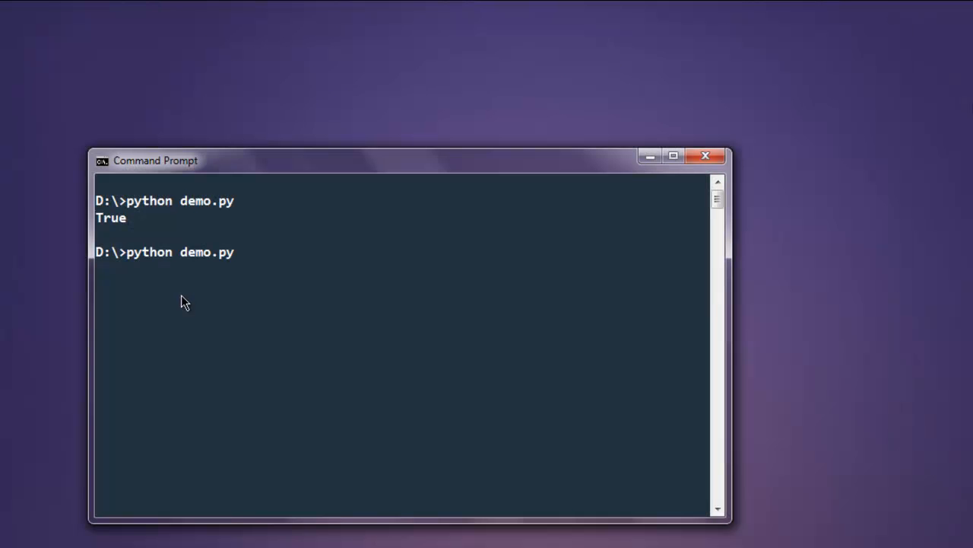
Rerun demo.py and read the NoSuchElementException traceback for the missing id 'btn2'
{"action": "key", "text": "Return"}
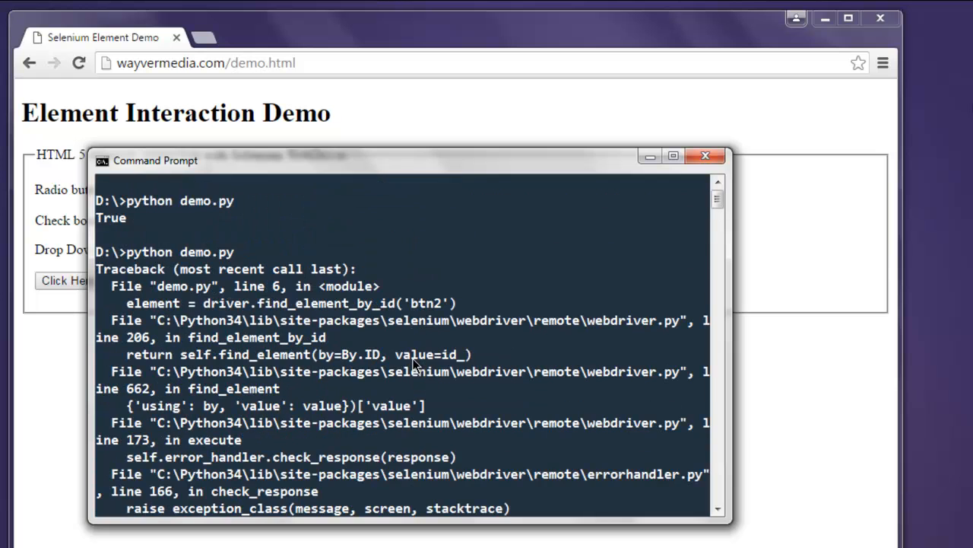
{"action": "scroll", "scroll_direction": "down", "scroll_amount": 3}
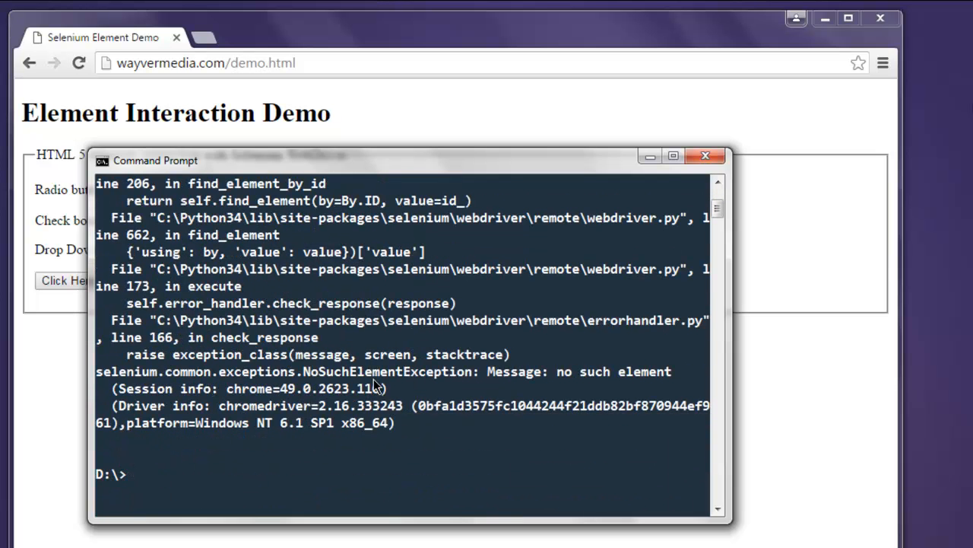